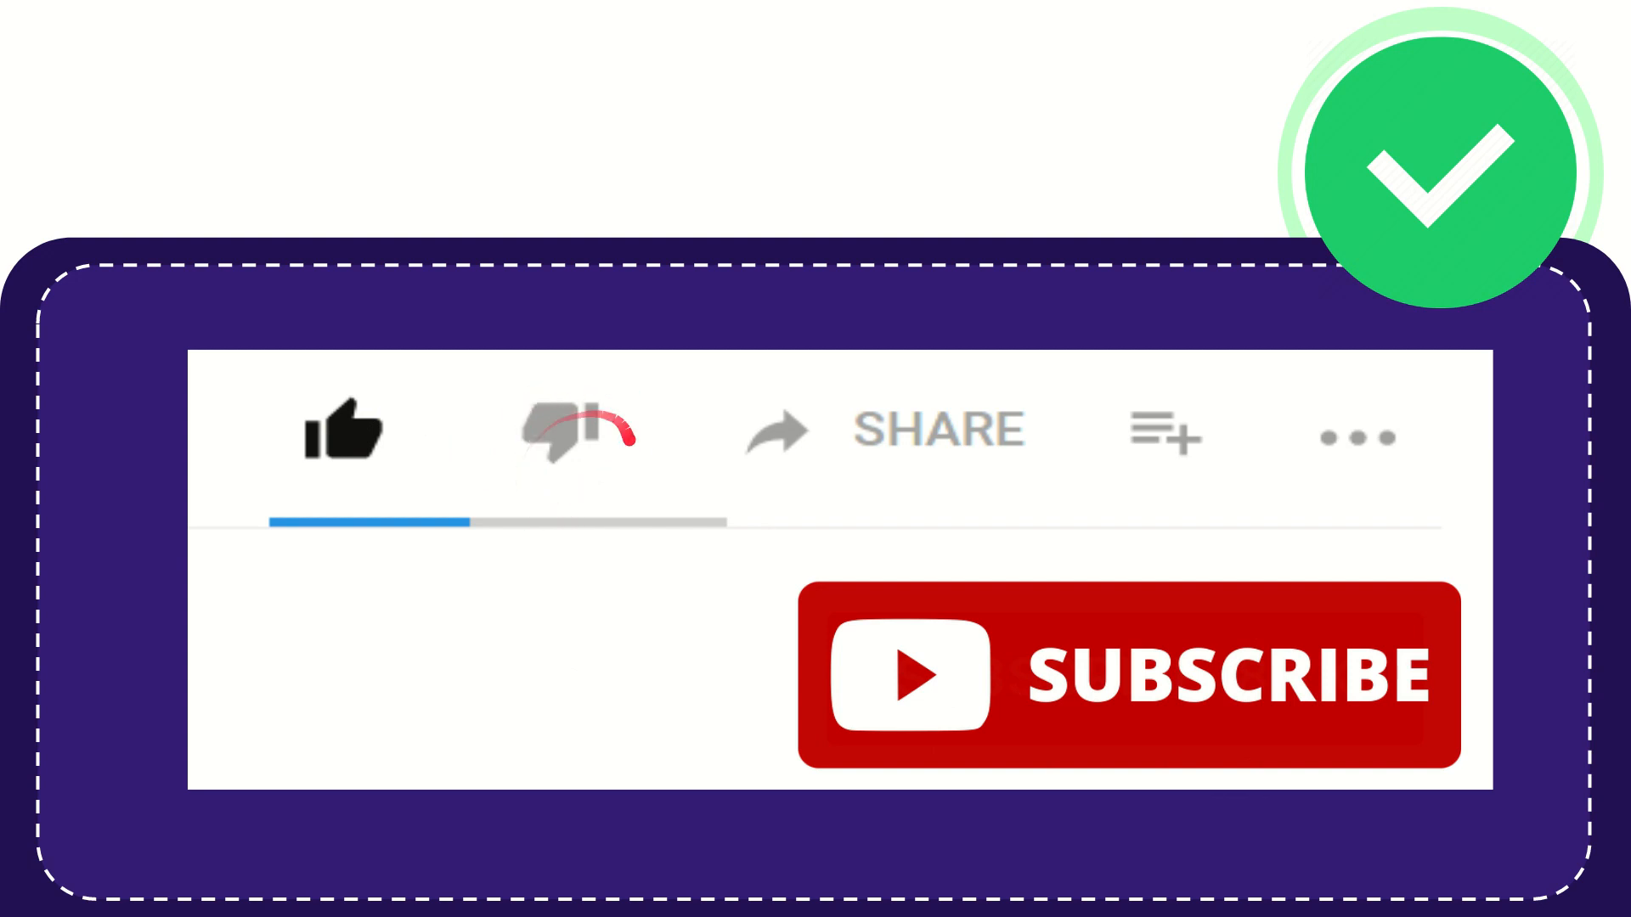
left_click(563, 432)
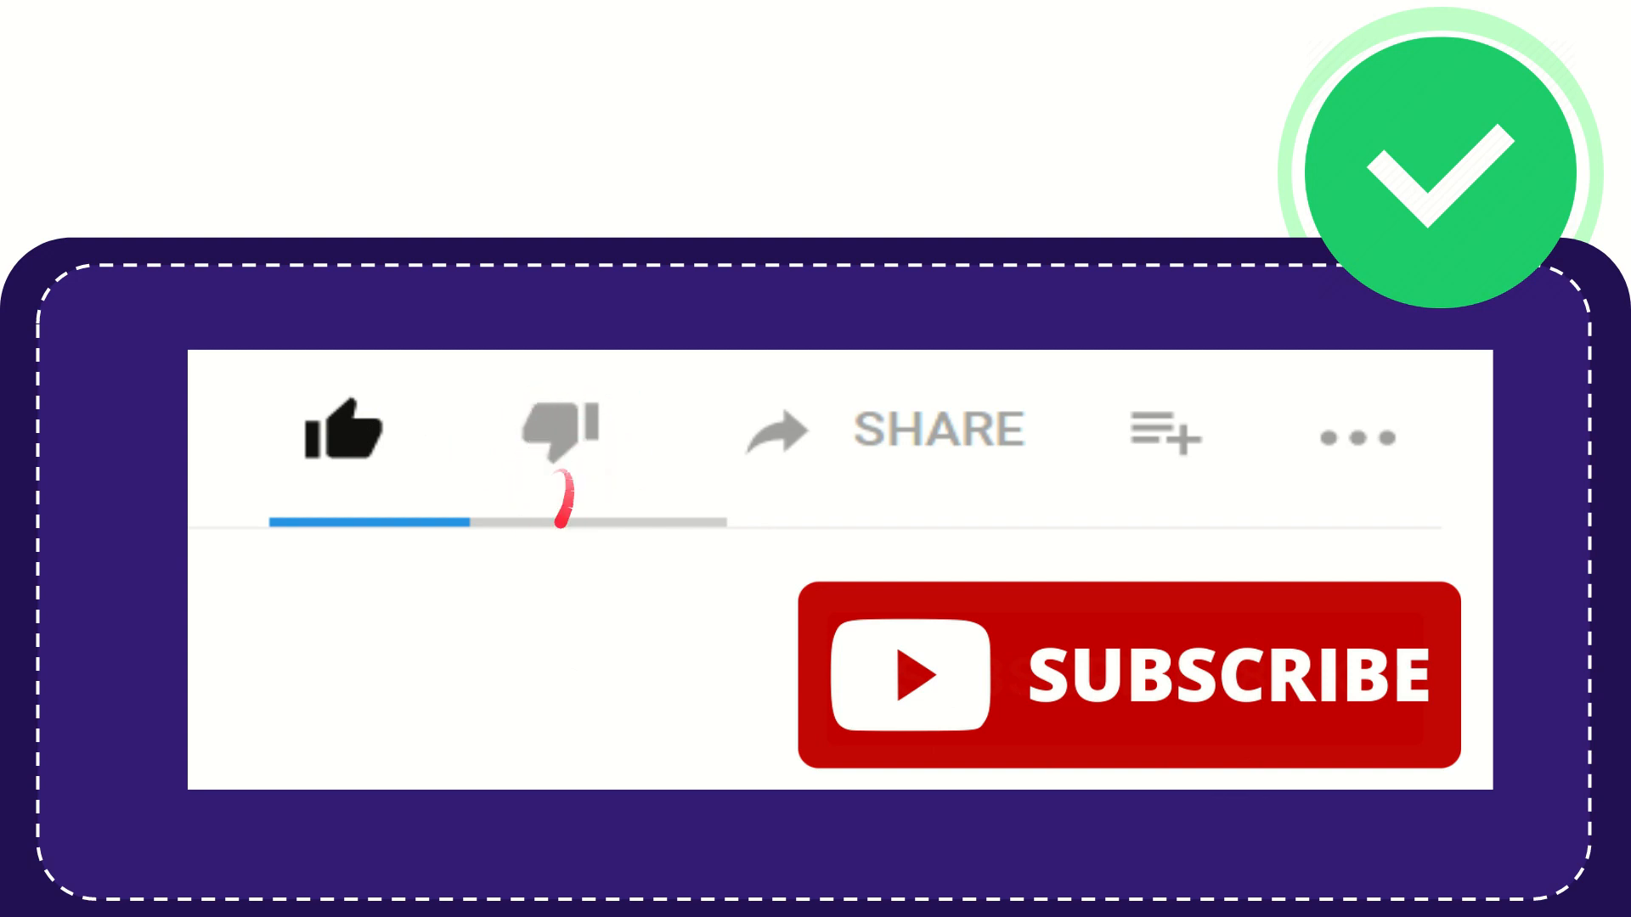